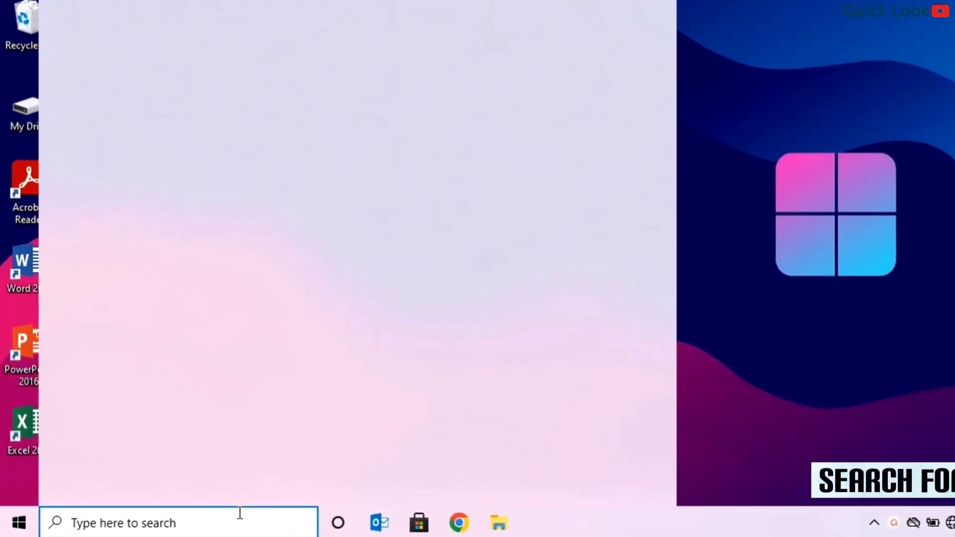
Step: Search 'services' from Start and run the Services app as administrator
{"action": "type", "text": "services"}
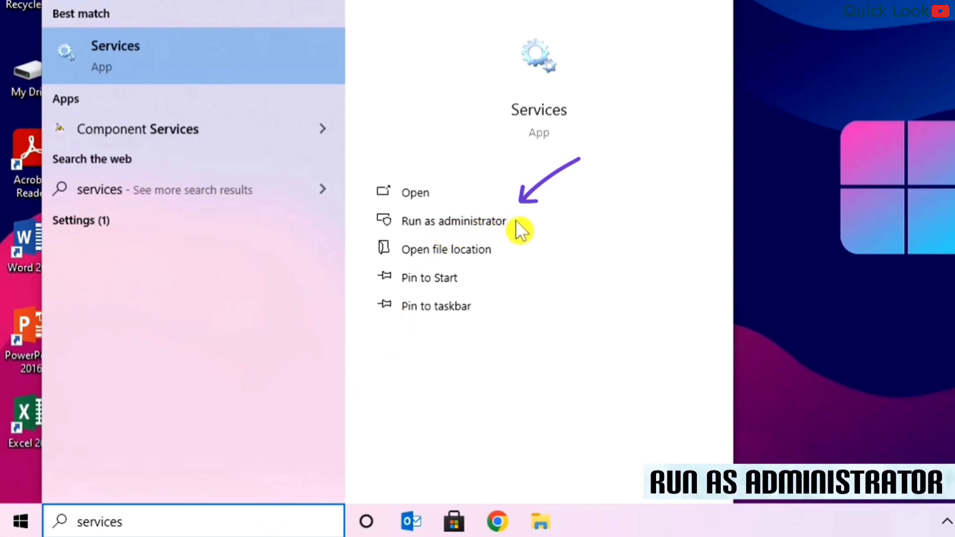
{"action": "left_click", "coordinate": [453, 221]}
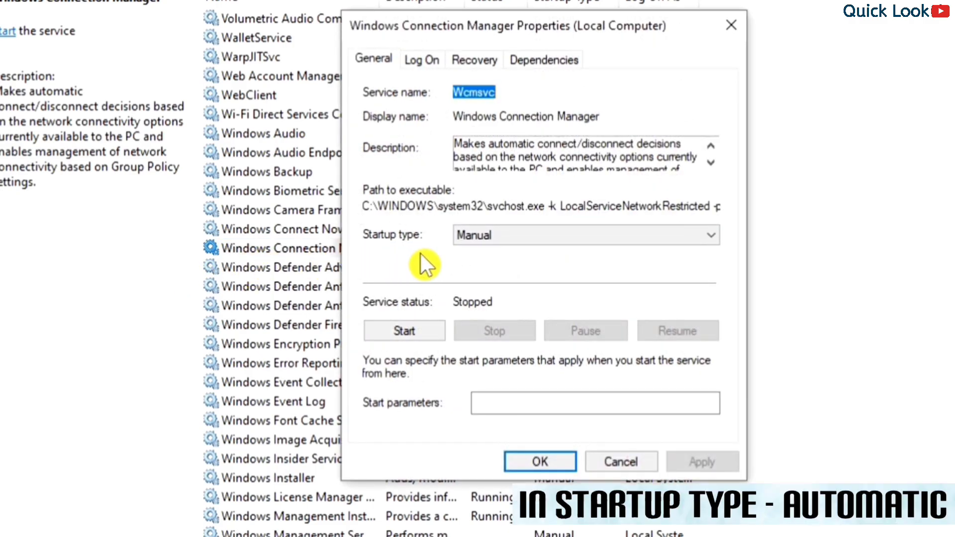
Step: Set Windows Connection Manager to Automatic startup, start it, and save the change
{"action": "left_click", "coordinate": [585, 234]}
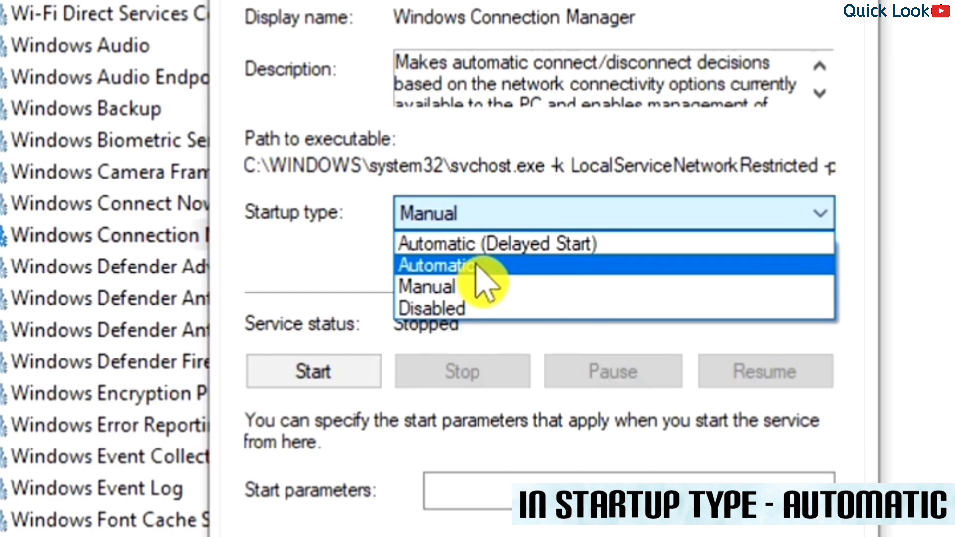
{"action": "left_click", "coordinate": [435, 265]}
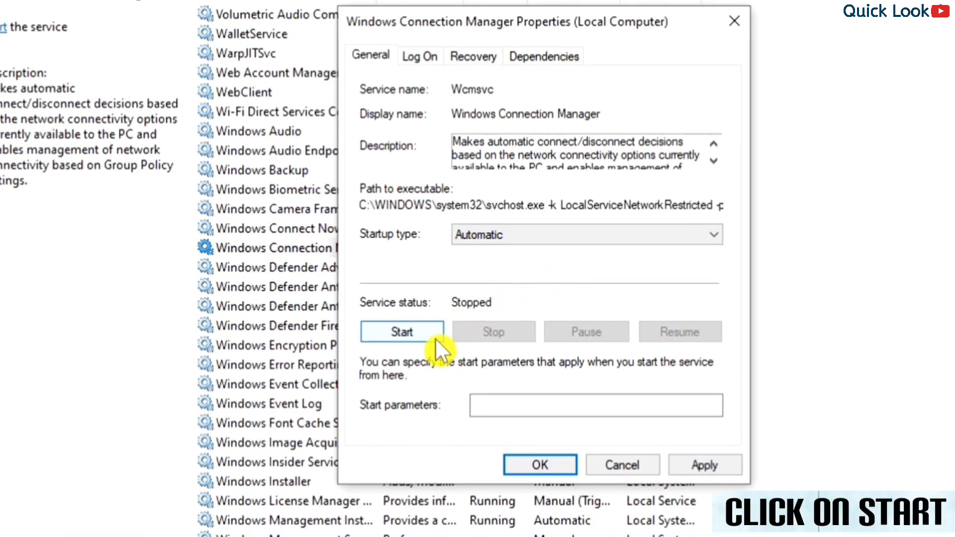
{"action": "left_click", "coordinate": [401, 331]}
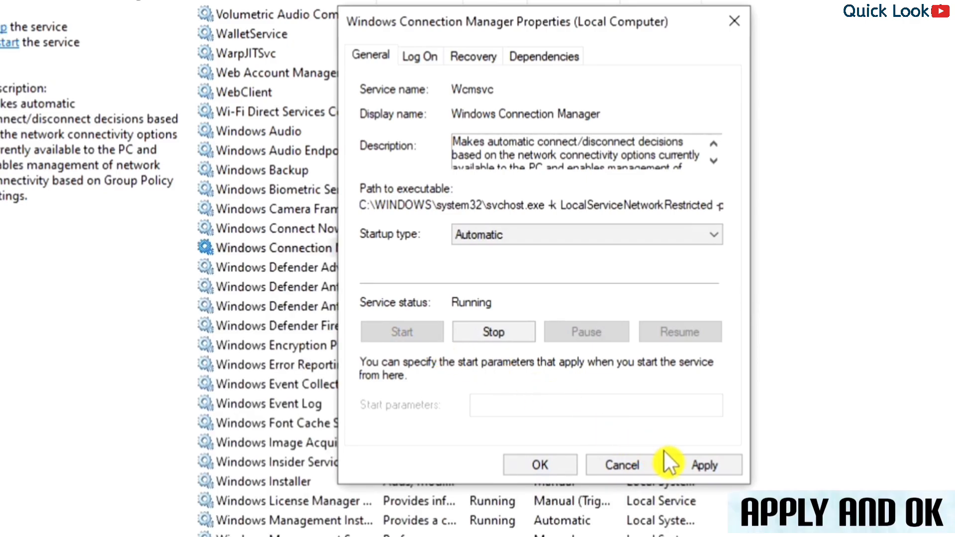
{"action": "left_click", "coordinate": [704, 466]}
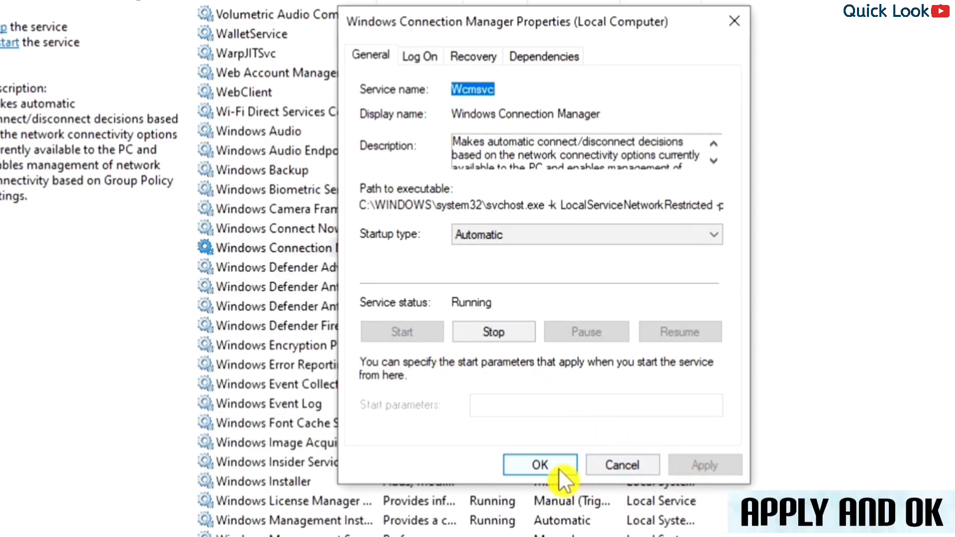
{"action": "left_click", "coordinate": [538, 465]}
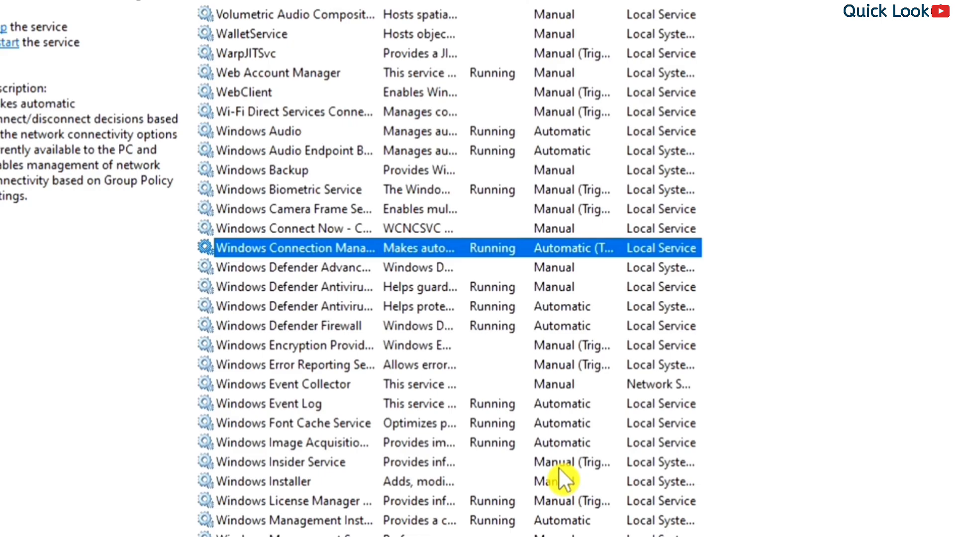
Step: Start the WLAN AutoConfig service from its properties, keeping Automatic startup
{"action": "scroll", "scroll_direction": "down", "scroll_amount": 3}
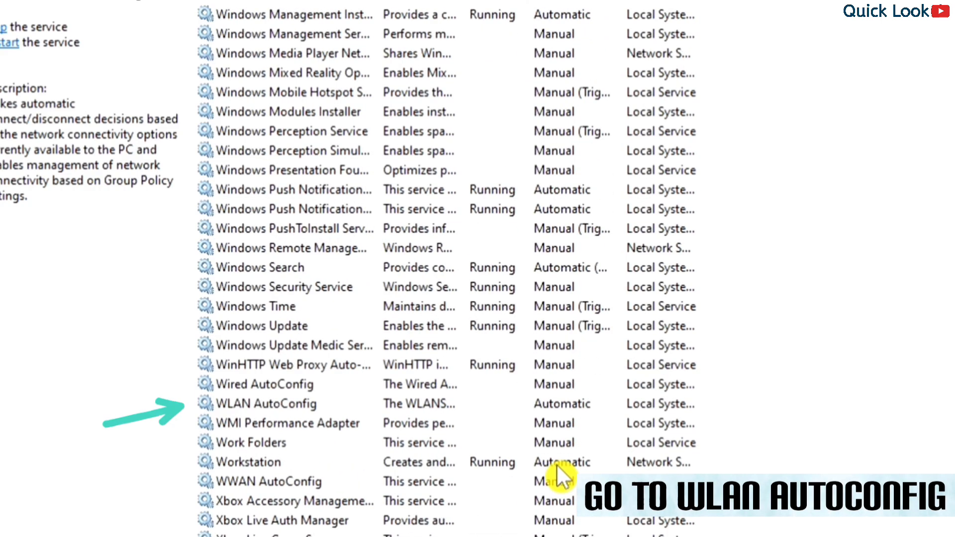
{"action": "left_click", "coordinate": [266, 403]}
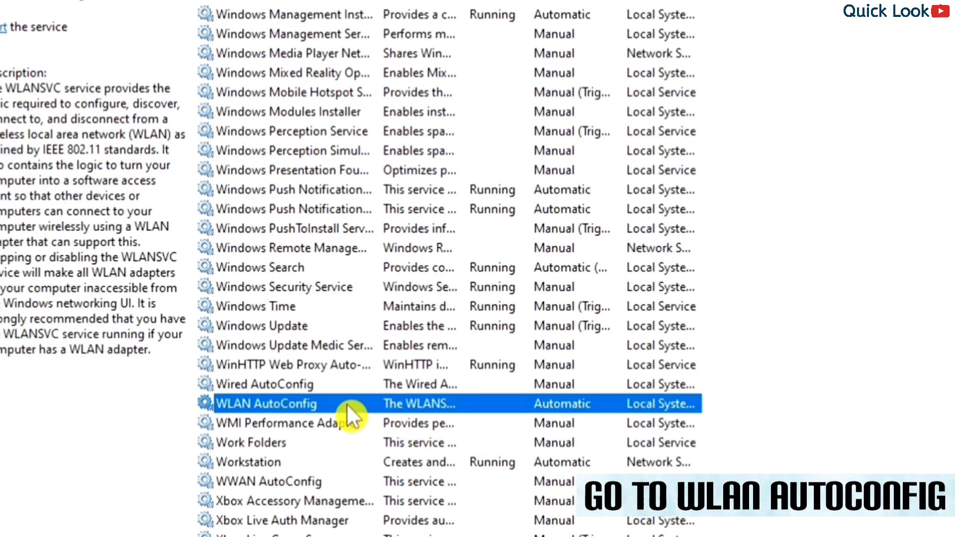
{"action": "double_click", "coordinate": [266, 403]}
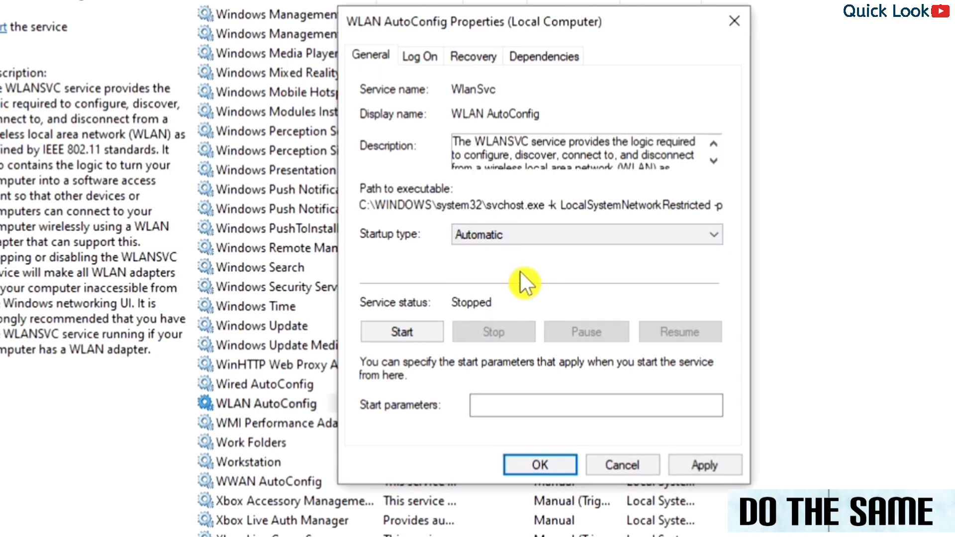
{"action": "left_click", "coordinate": [401, 331]}
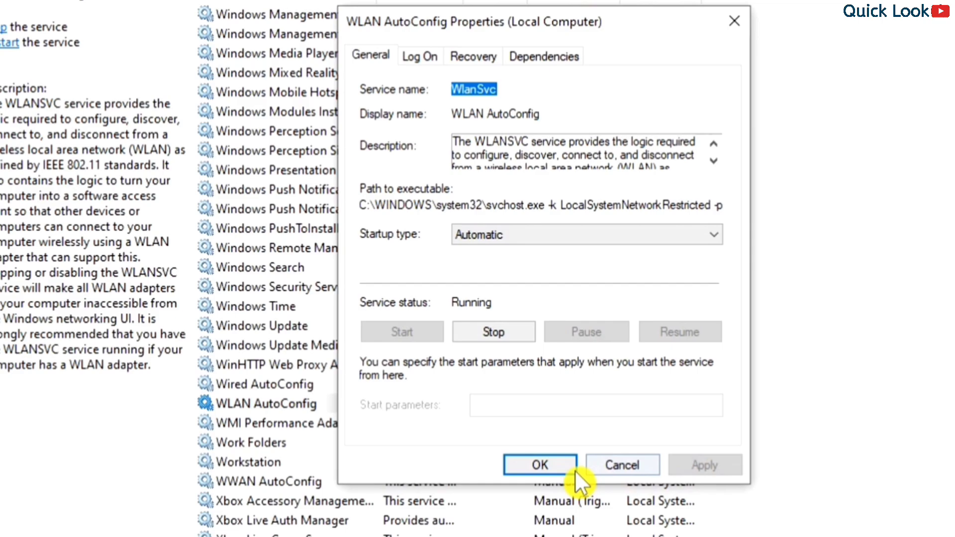
{"action": "left_click", "coordinate": [538, 465]}
{"action": "type", "text": "device"}
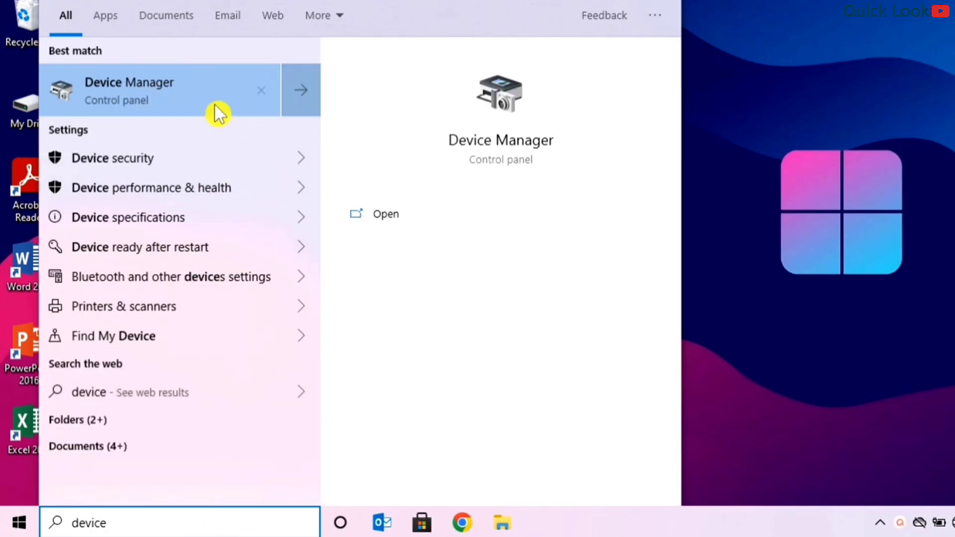
Step: Launch Device Manager from the Start search results
{"action": "left_click", "coordinate": [130, 90]}
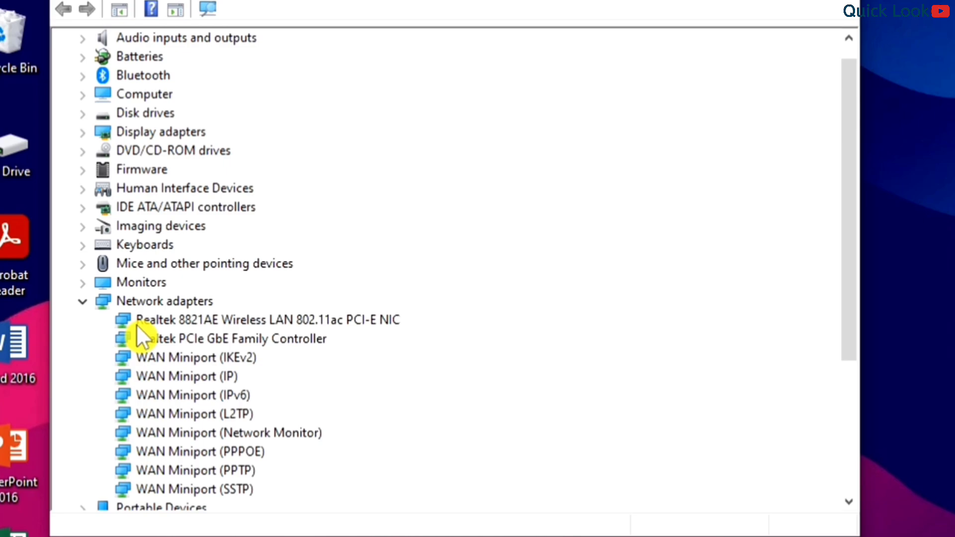
Step: Update the Realtek 8821AE wireless adapter to the listed compatible Realtek 8821AE driver
{"action": "right_click", "coordinate": [265, 319]}
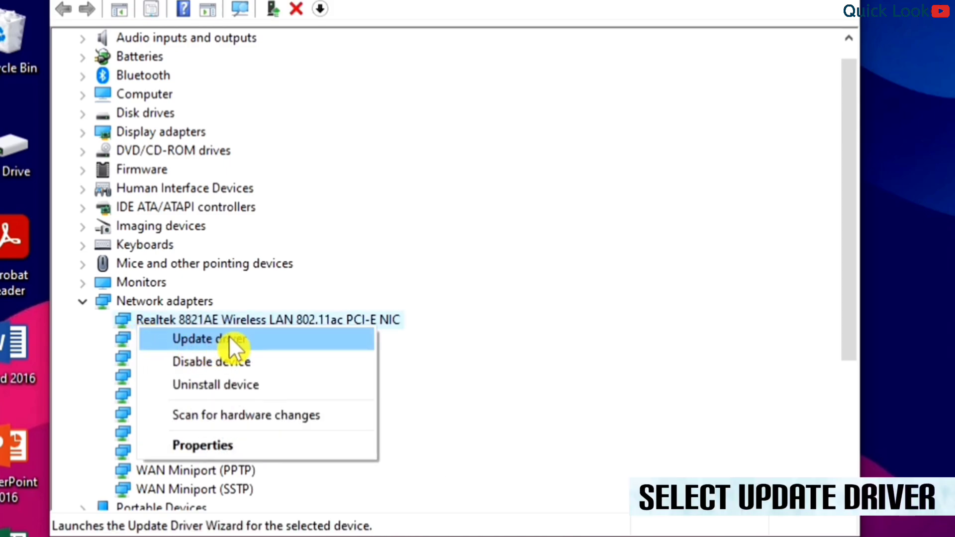
{"action": "left_click", "coordinate": [209, 339]}
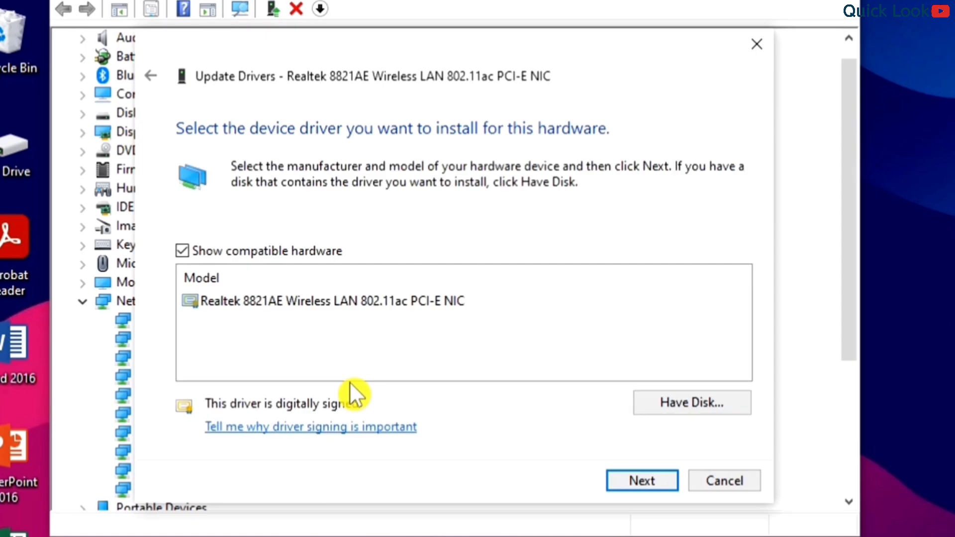
{"action": "left_click", "coordinate": [329, 300]}
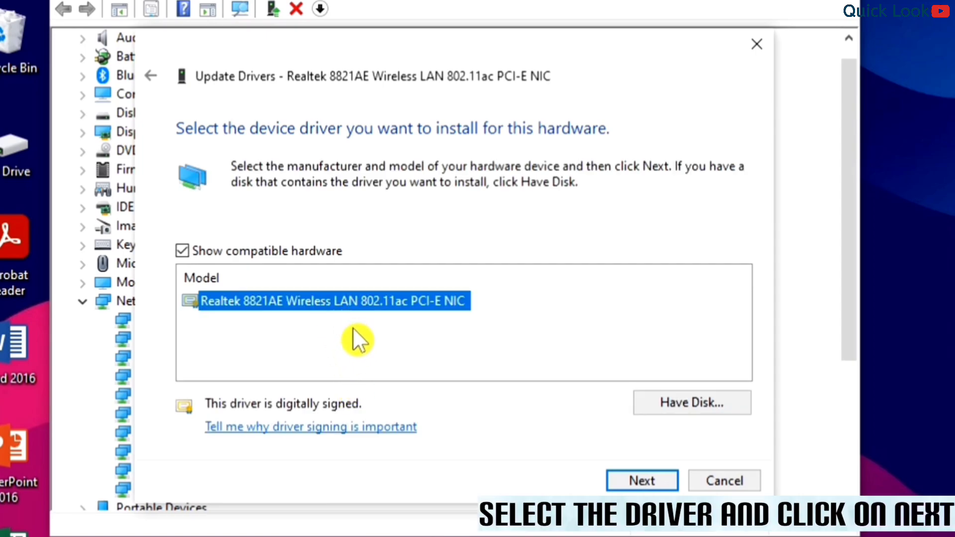
{"action": "mouse_move", "coordinate": [607, 480]}
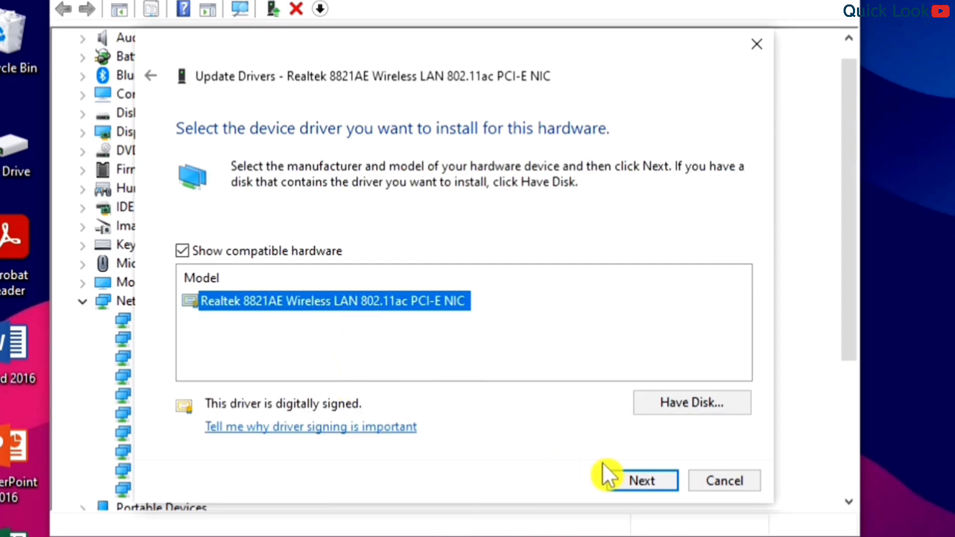
{"action": "left_click", "coordinate": [643, 480]}
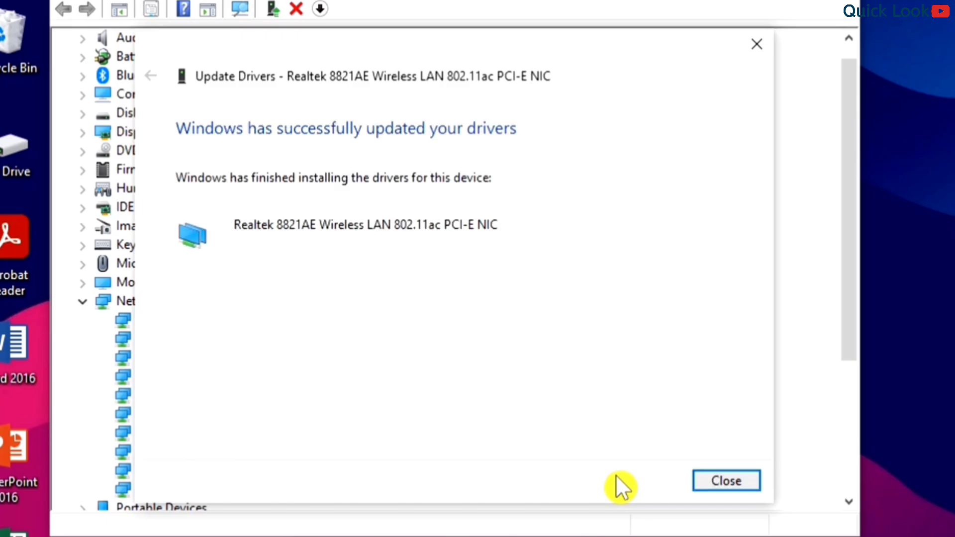
{"action": "left_click", "coordinate": [725, 480]}
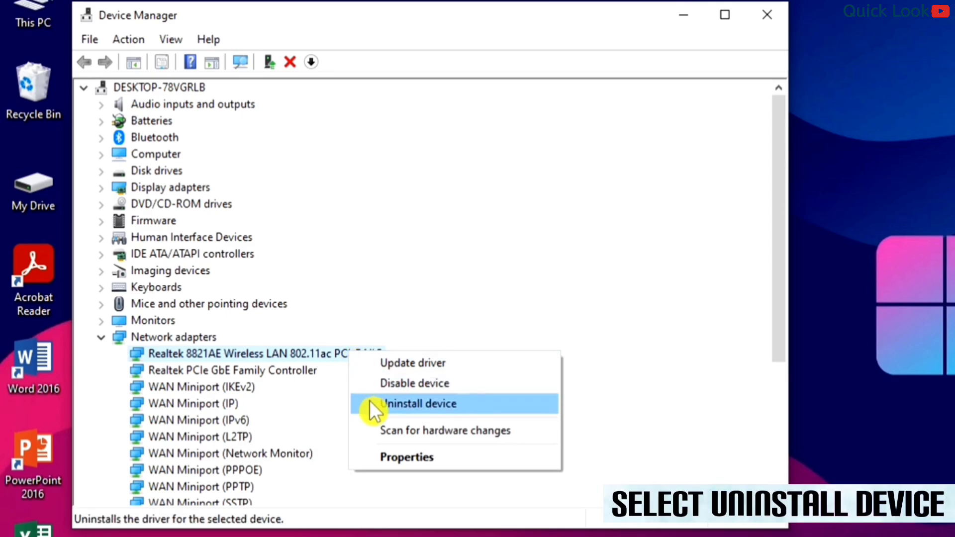
{"action": "mouse_move", "coordinate": [478, 417]}
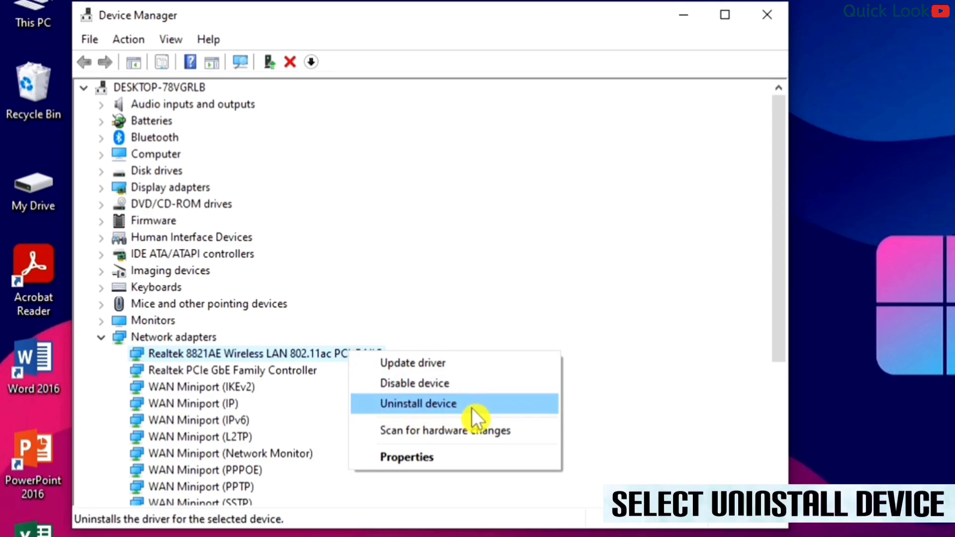
Step: Uninstall the Realtek 8821AE wireless adapter and let the device list refresh
{"action": "left_click", "coordinate": [418, 403]}
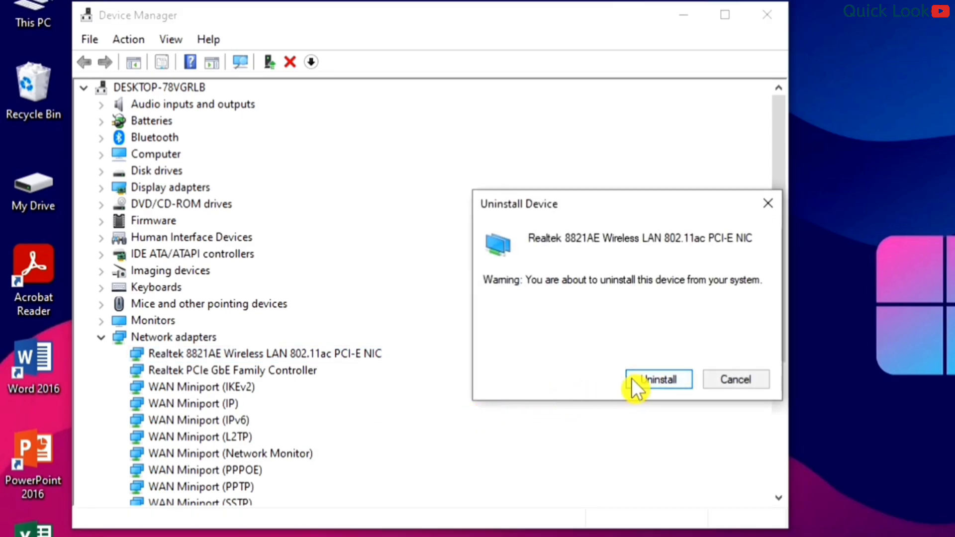
{"action": "left_click", "coordinate": [658, 379]}
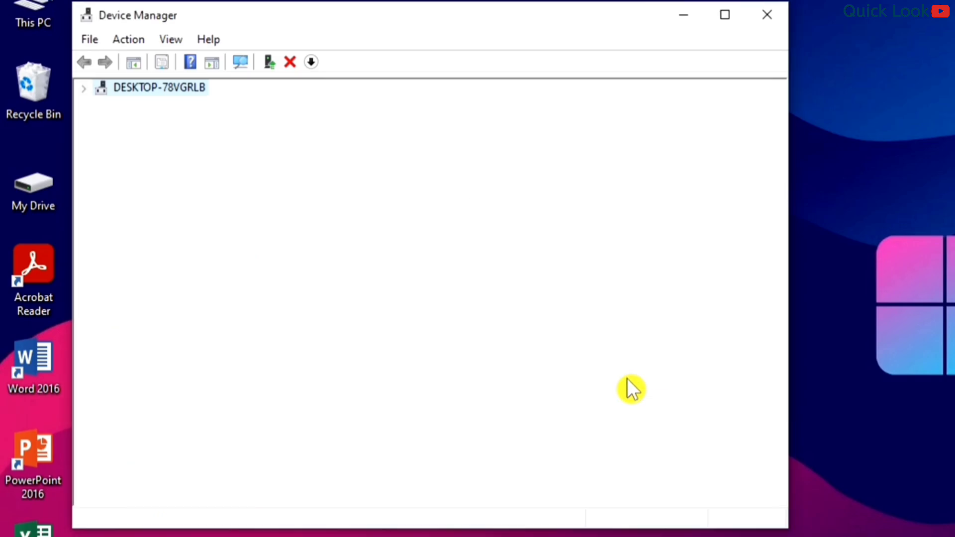
{"action": "left_click", "coordinate": [83, 88]}
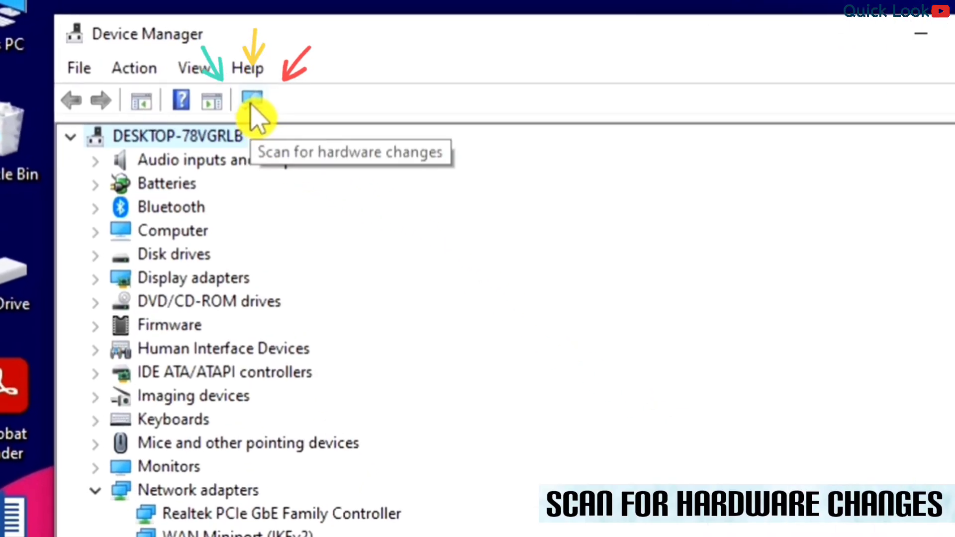
Step: Scan for hardware changes so the Realtek 8821AE adapter reappears under Network adapters
{"action": "left_click", "coordinate": [250, 100]}
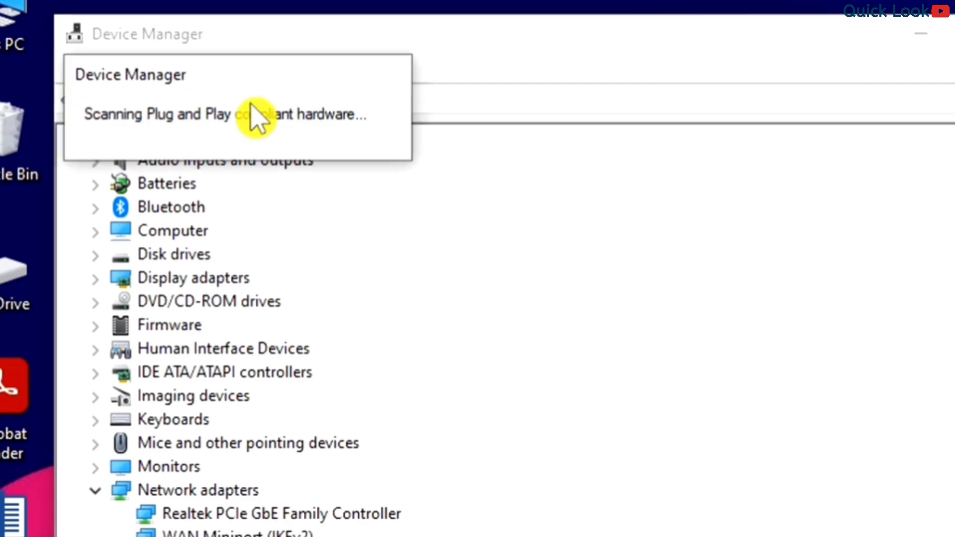
{"action": "left_click", "coordinate": [203, 67]}
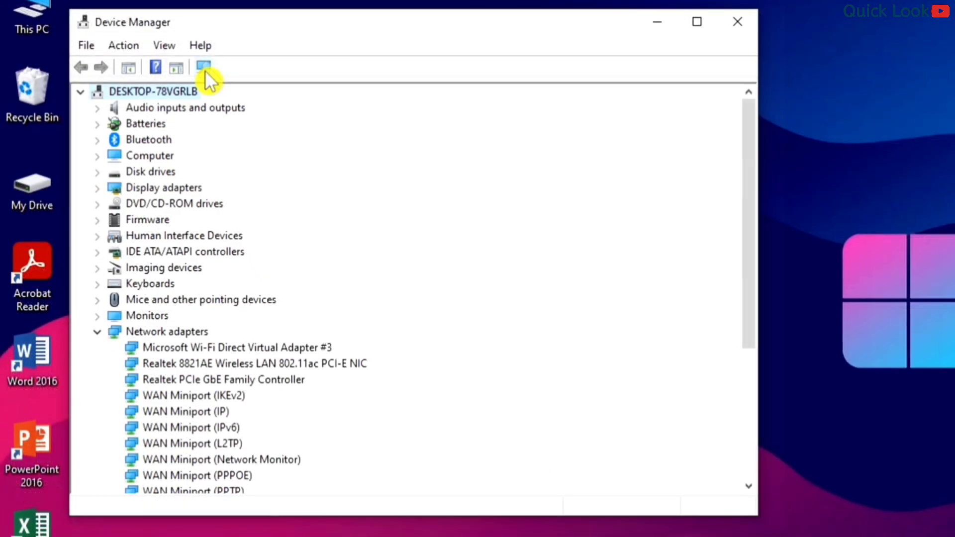
{"action": "left_click", "coordinate": [252, 362]}
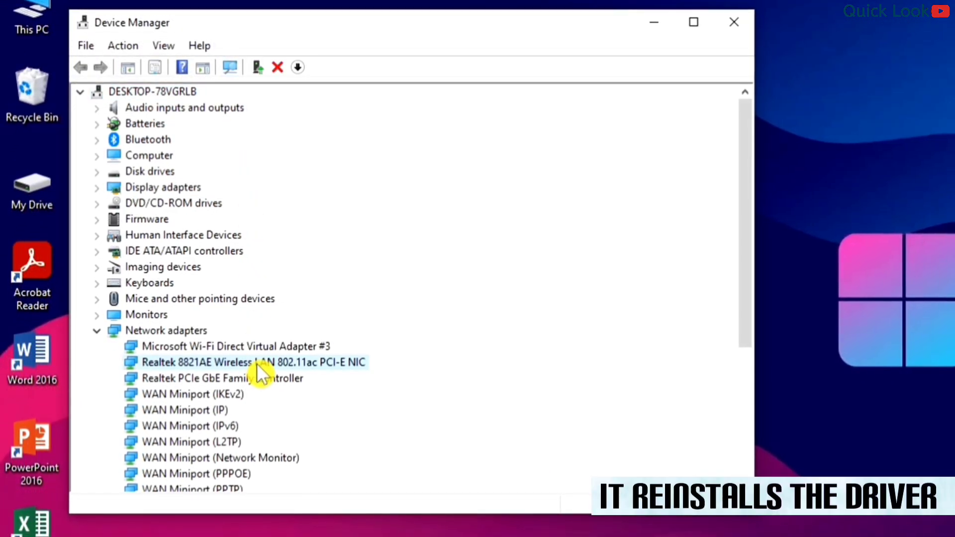